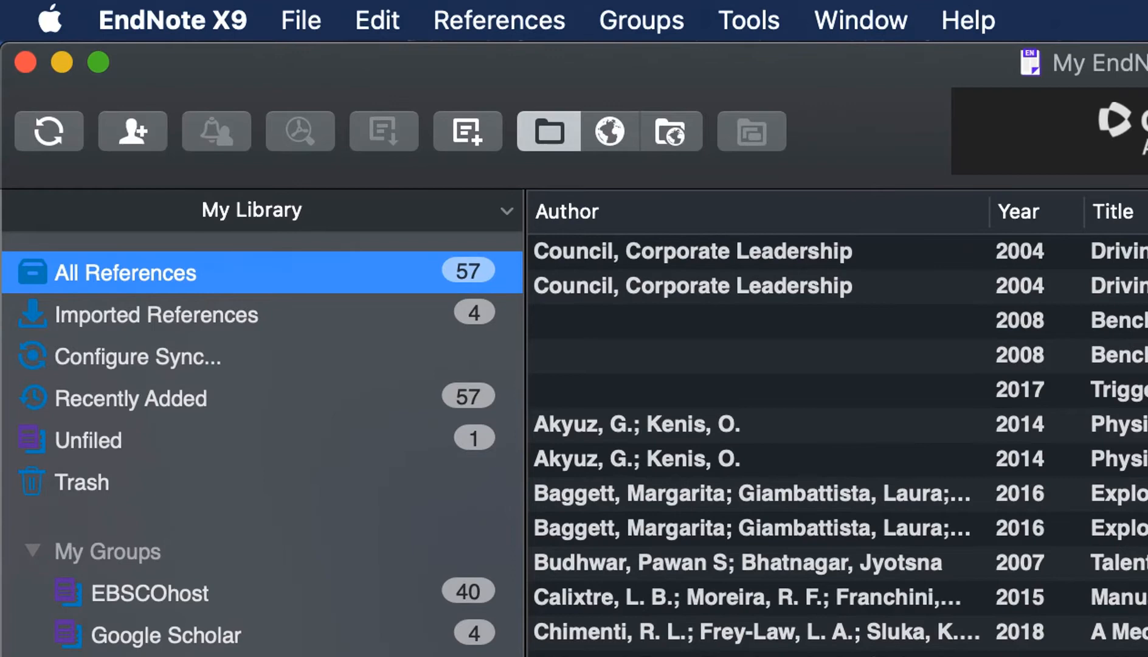
{"action": "mouse_move", "coordinate": [377, 379]}
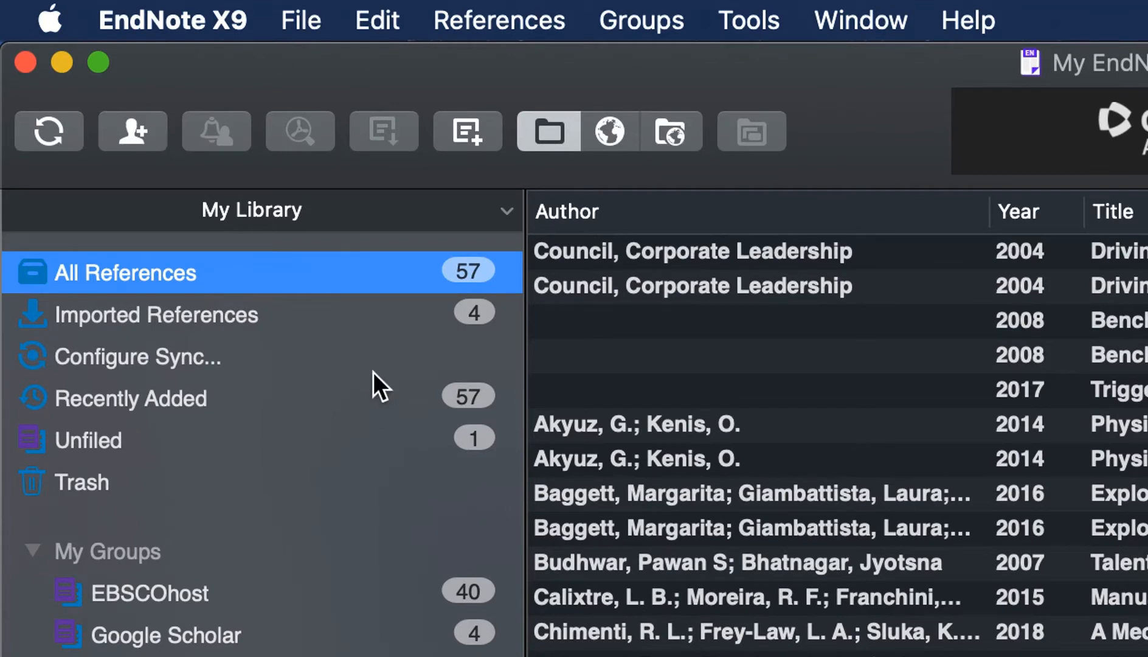
{"action": "mouse_move", "coordinate": [373, 281]}
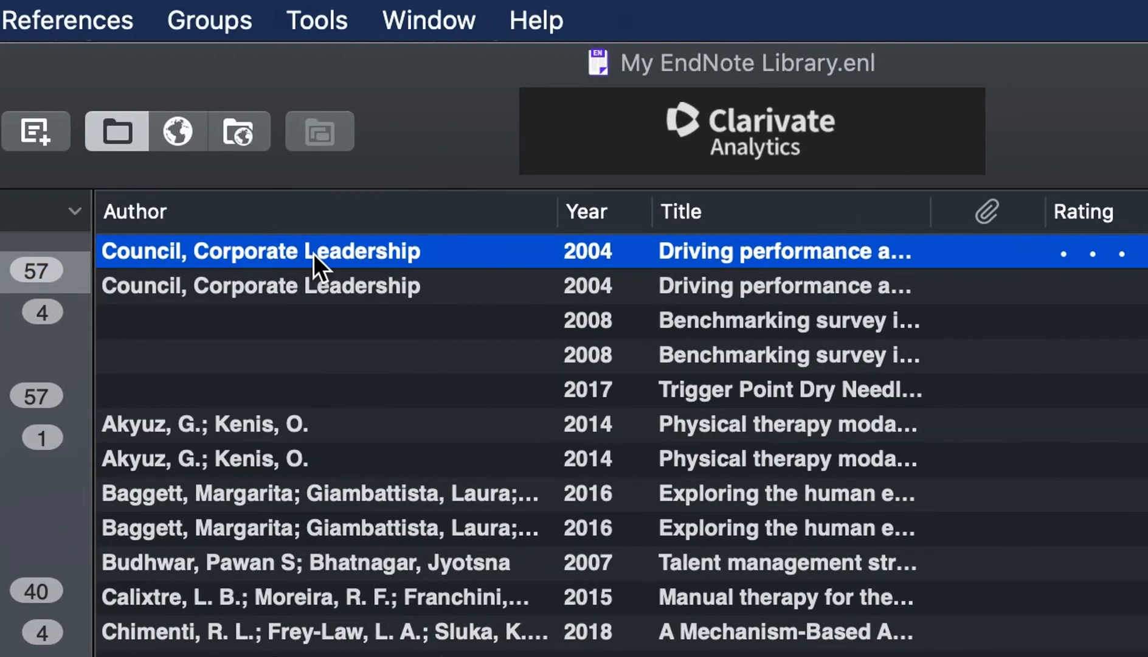
Step: Select all 57 references in the library with Cmd+A
{"action": "key", "text": "cmd+a"}
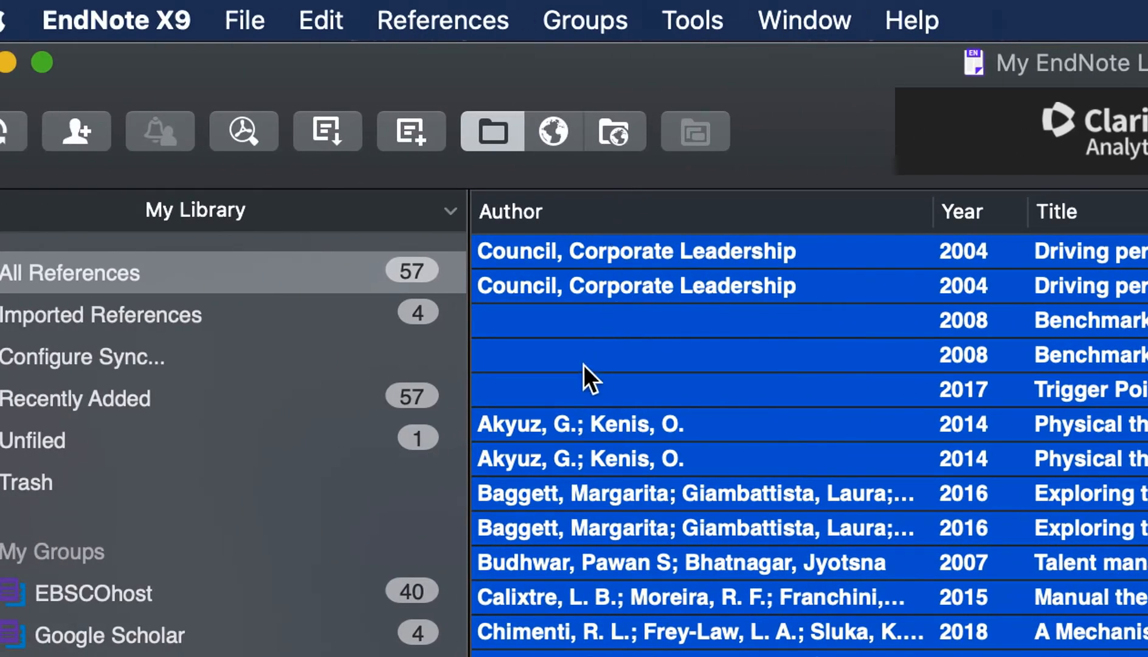
{"action": "mouse_move", "coordinate": [457, 37]}
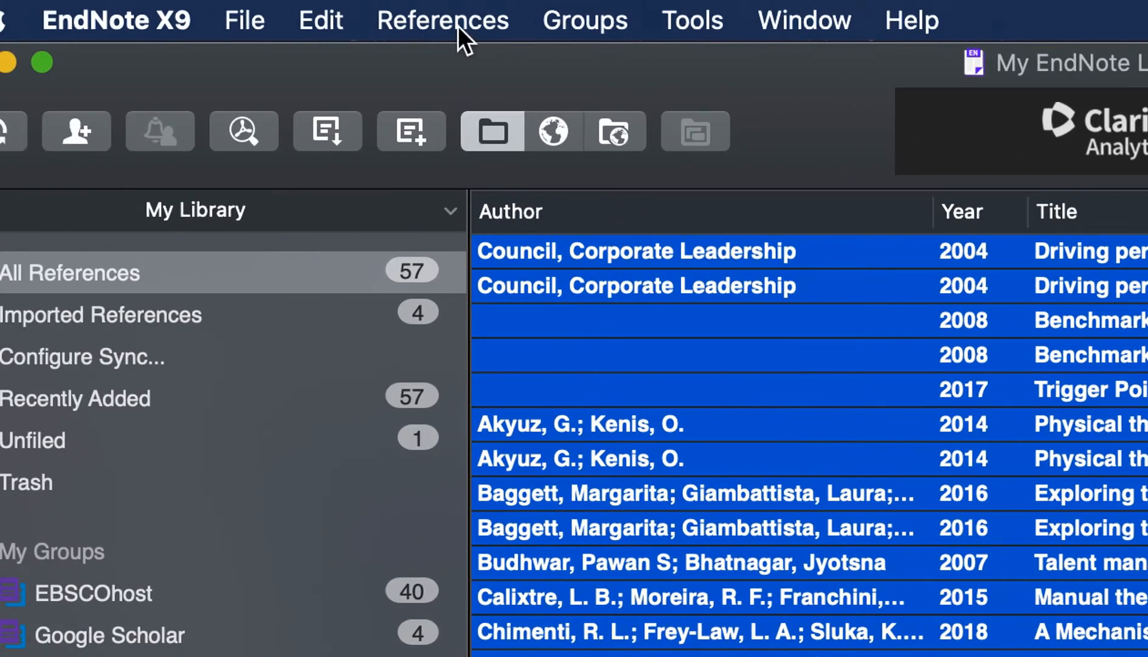
Step: Run Find Duplicates from the References menu across the whole library
{"action": "left_click", "coordinate": [442, 19]}
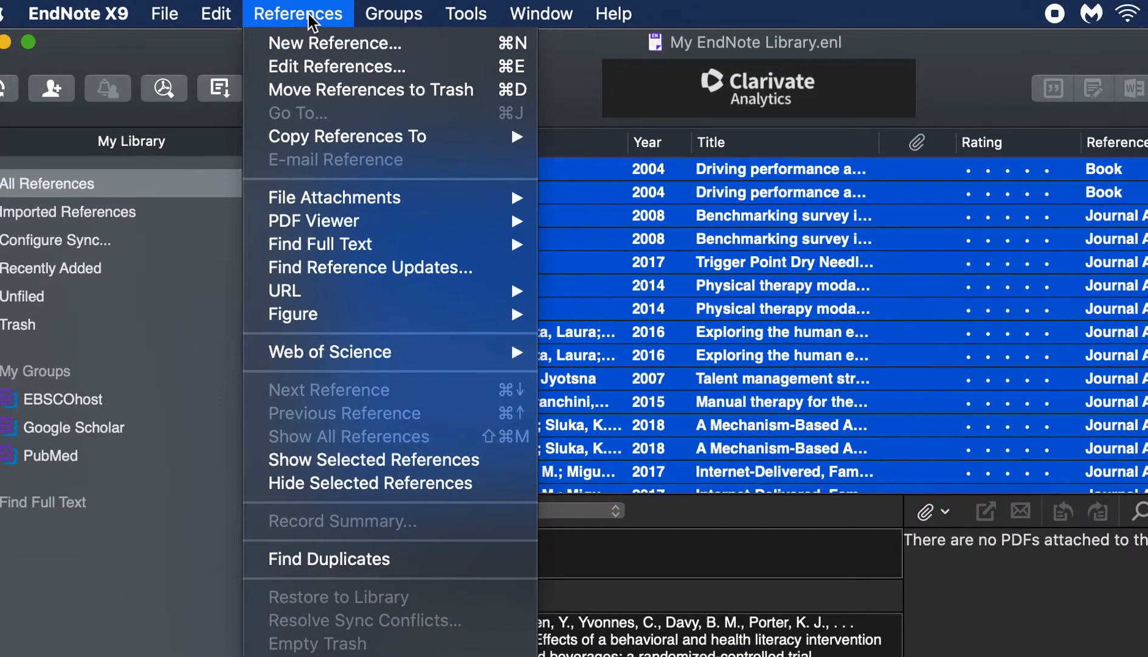
{"action": "mouse_move", "coordinate": [432, 546]}
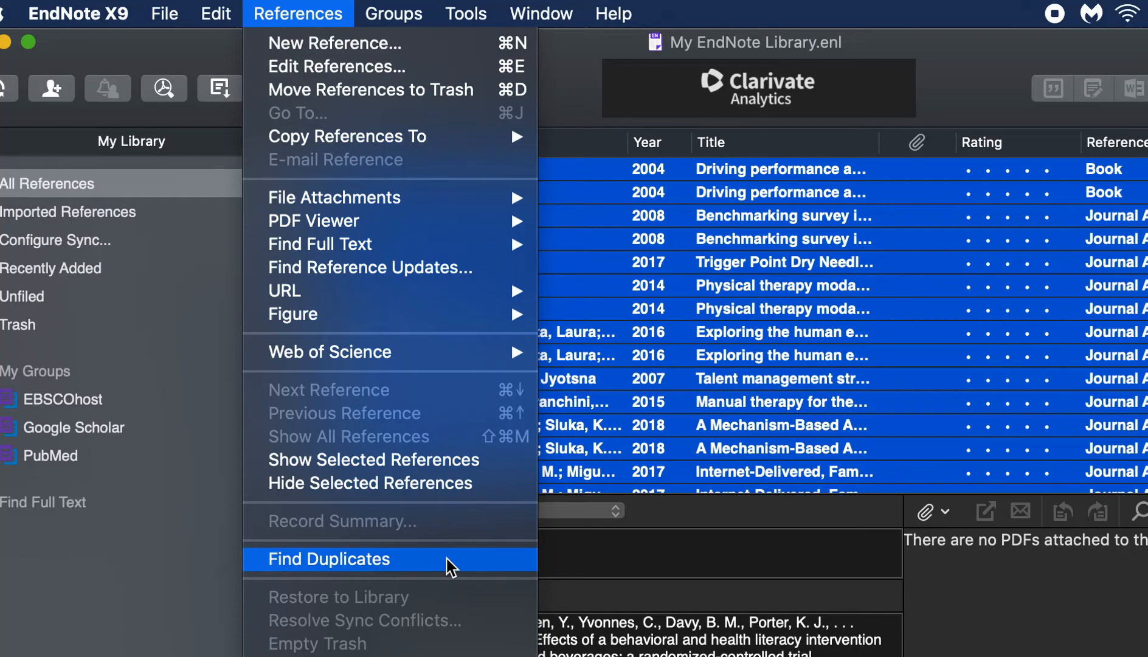
{"action": "left_click", "coordinate": [328, 558]}
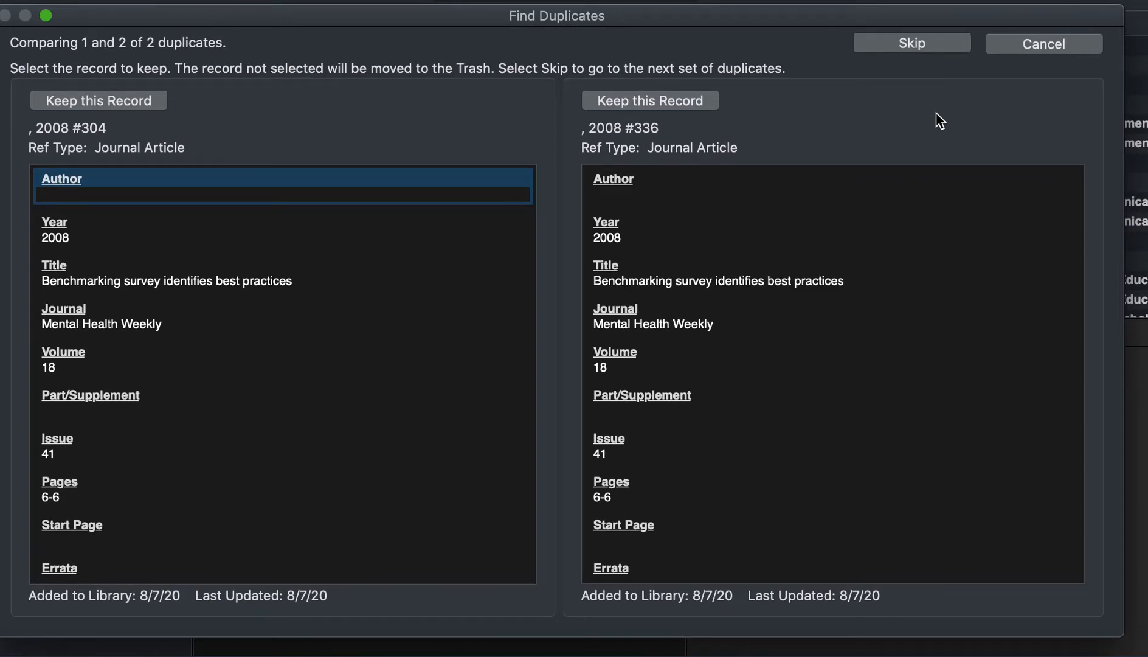
Step: Review both 2008 'Benchmarking survey' records, then cancel the comparison without trashing either
{"action": "scroll", "scroll_direction": "down", "scroll_amount": 3}
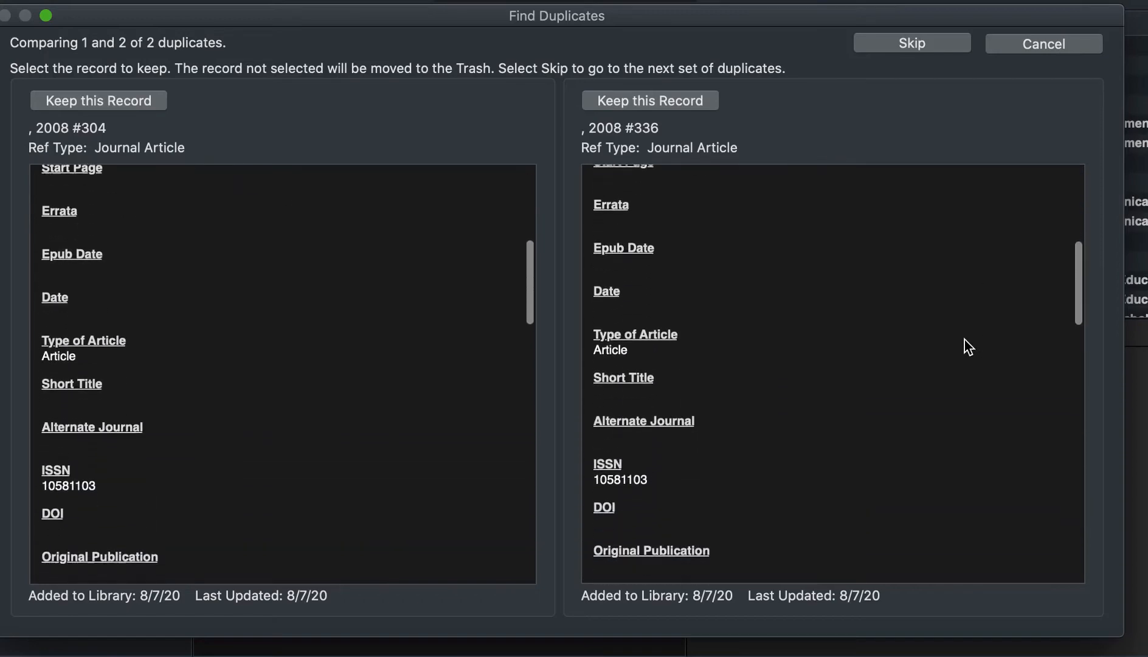
{"action": "scroll", "scroll_direction": "down", "scroll_amount": 3}
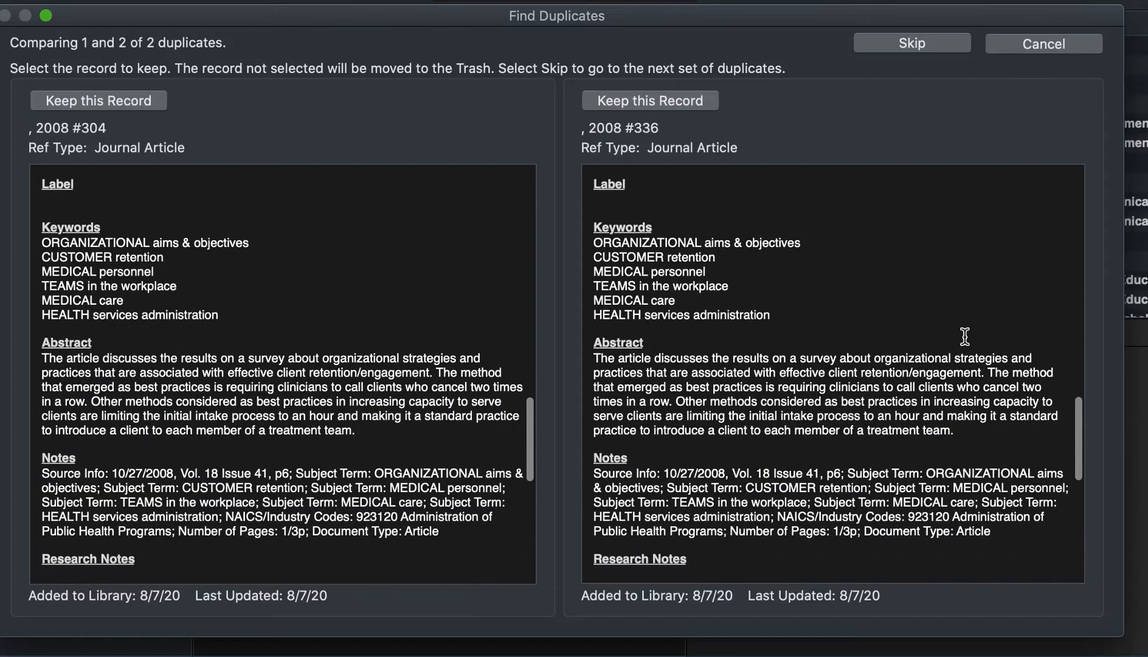
{"action": "scroll", "scroll_direction": "down", "scroll_amount": 3}
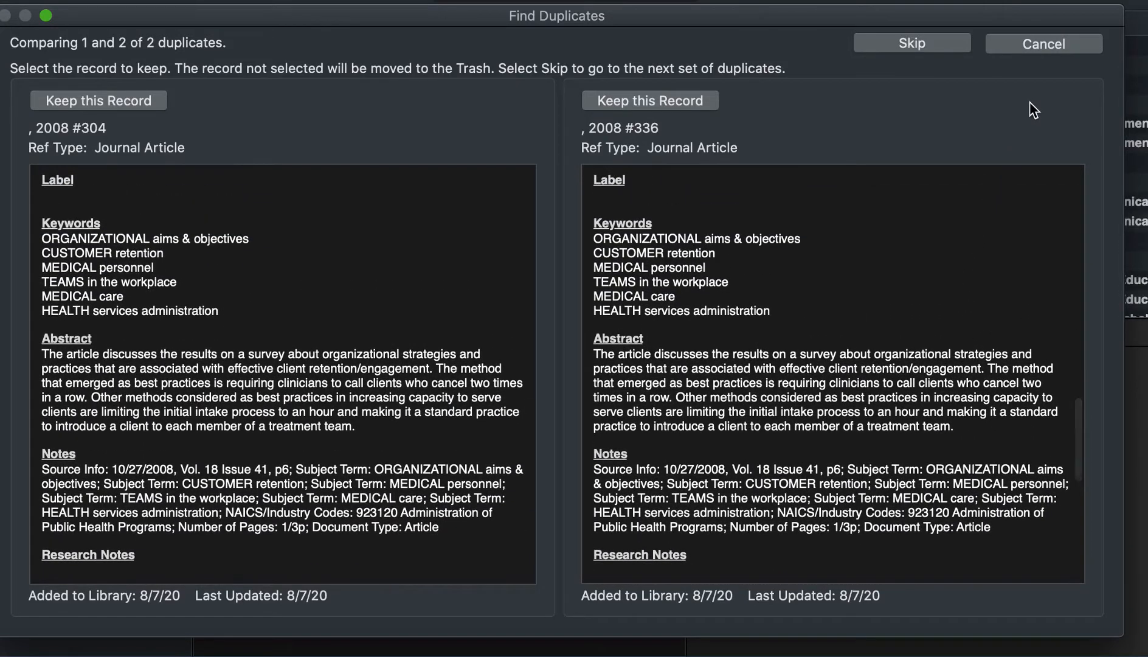
{"action": "mouse_move", "coordinate": [1061, 45]}
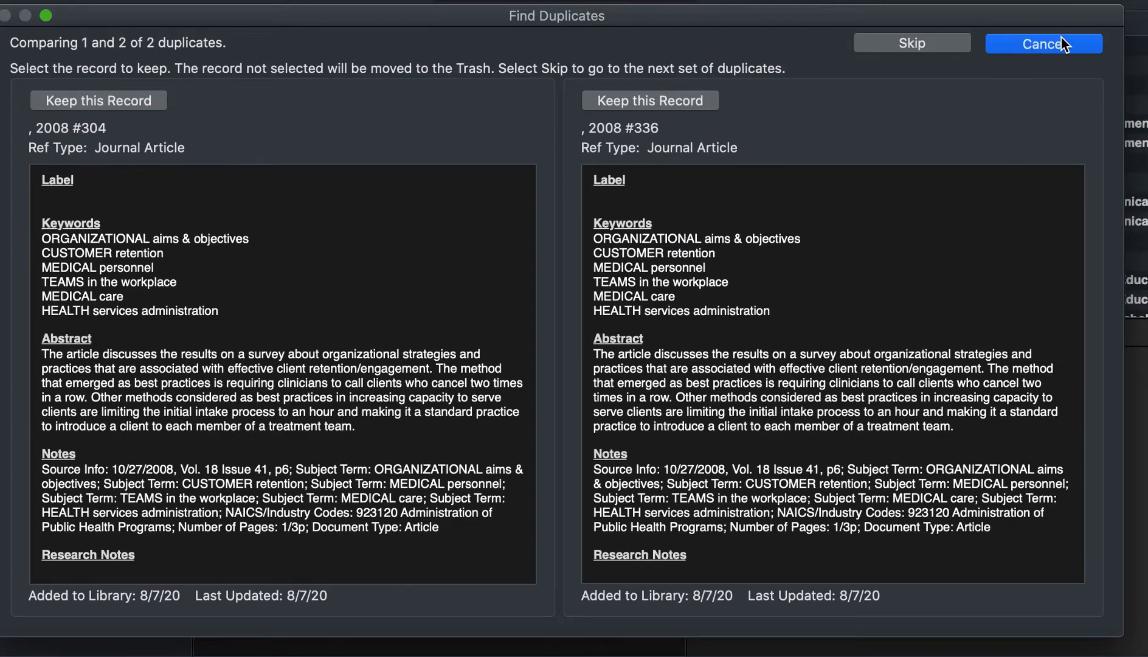
{"action": "left_click", "coordinate": [1043, 43]}
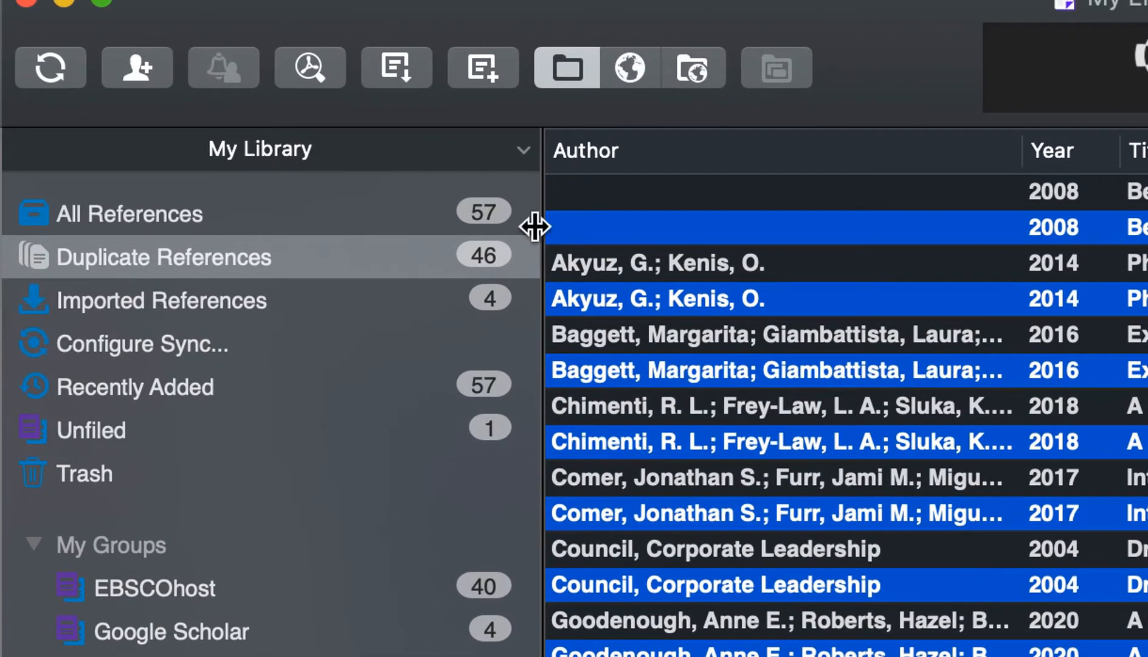
Step: Show the Duplicate References group of 46 and review its pairs down to the last ones
{"action": "left_click", "coordinate": [163, 257]}
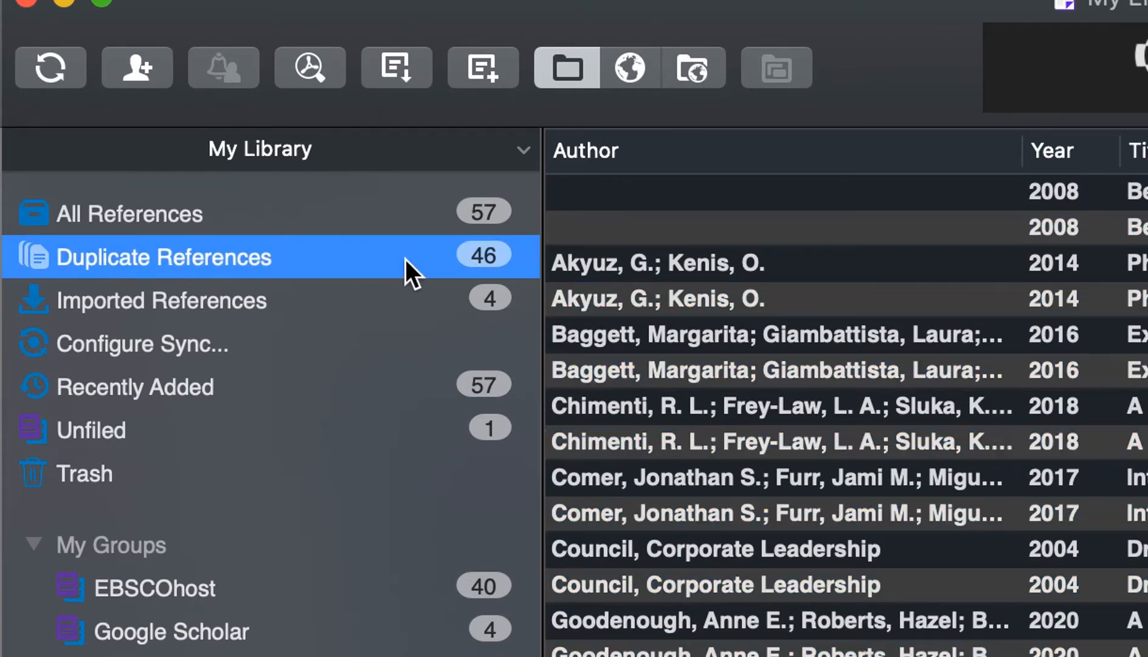
{"action": "mouse_move", "coordinate": [548, 245]}
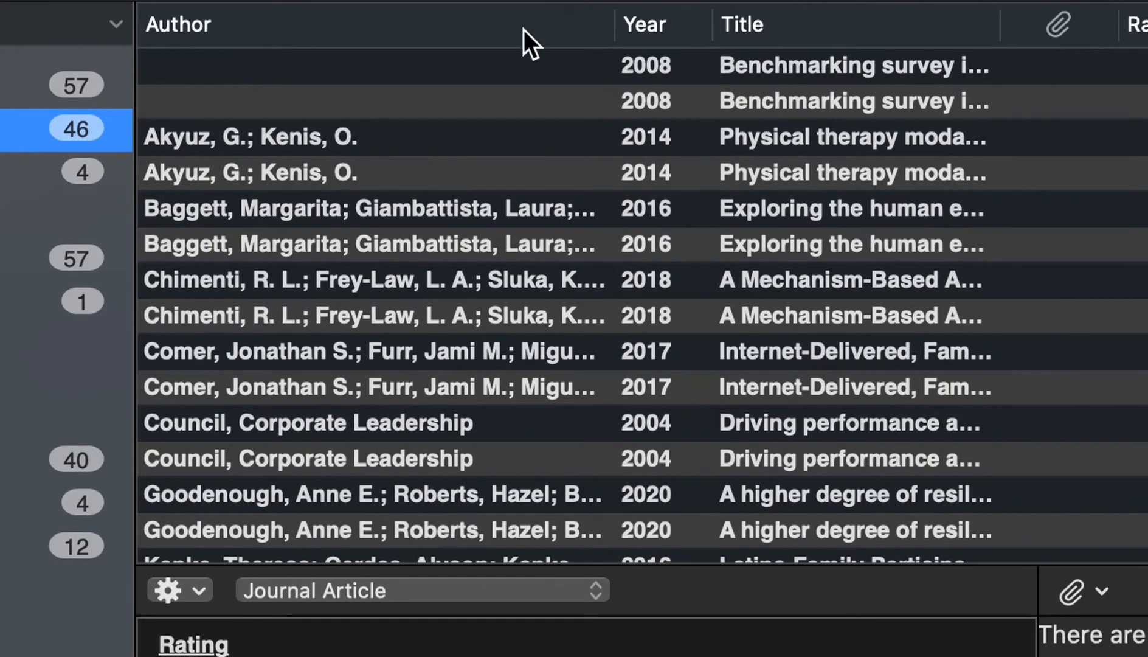
{"action": "mouse_move", "coordinate": [586, 115]}
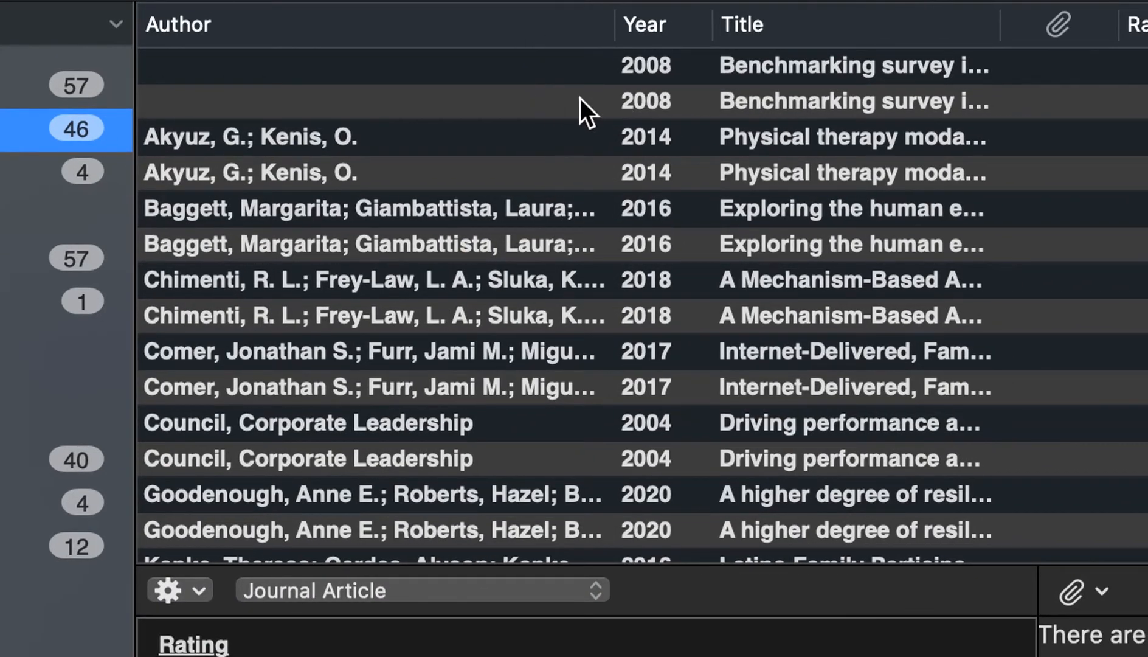
{"action": "mouse_move", "coordinate": [562, 118]}
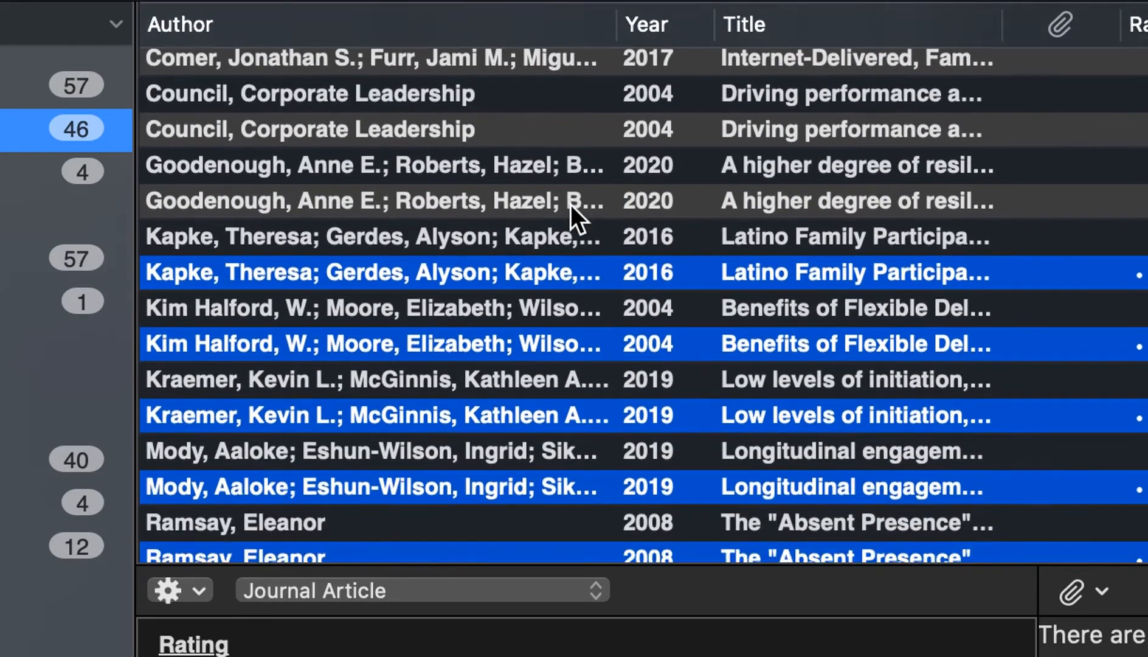
{"action": "scroll", "scroll_direction": "down", "scroll_amount": 3}
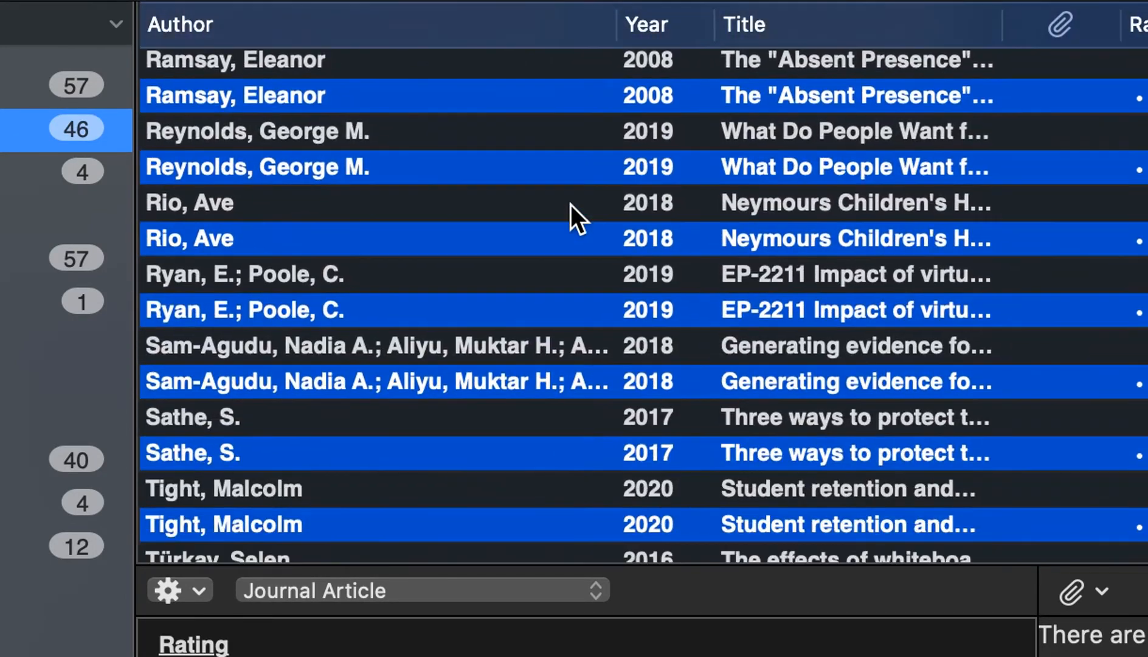
{"action": "scroll", "scroll_direction": "down", "scroll_amount": 3}
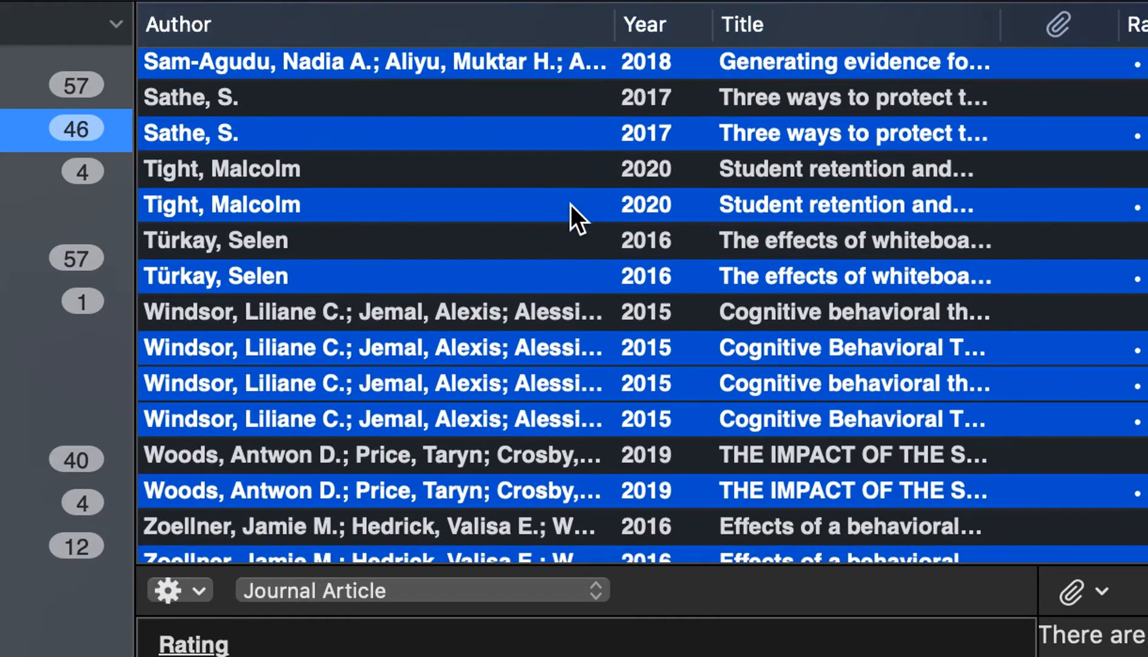
{"action": "scroll", "scroll_direction": "down", "scroll_amount": 3}
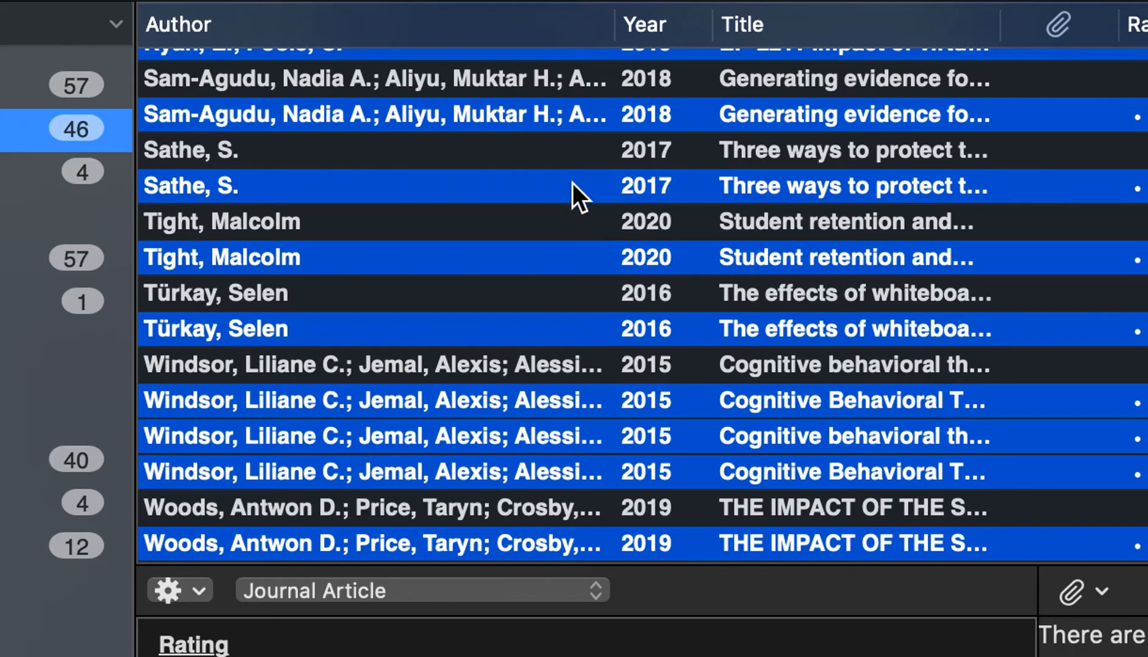
Step: Move the marked duplicate copies to Trash, leaving 33 references in the library
{"action": "right_click", "coordinate": [575, 195]}
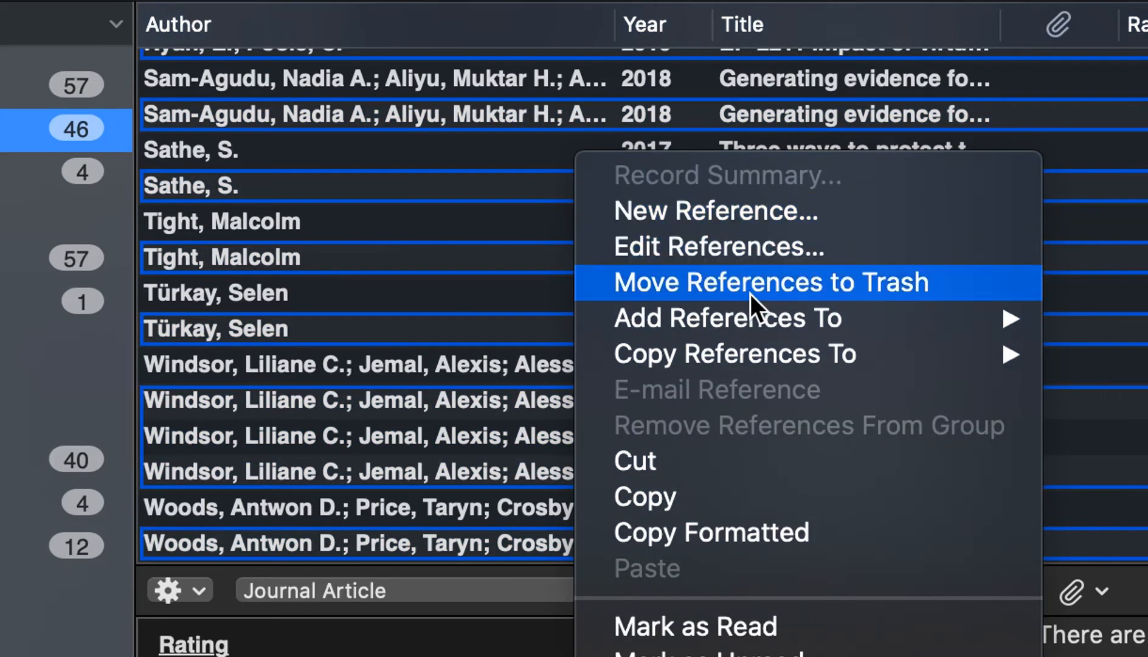
{"action": "left_click", "coordinate": [771, 282]}
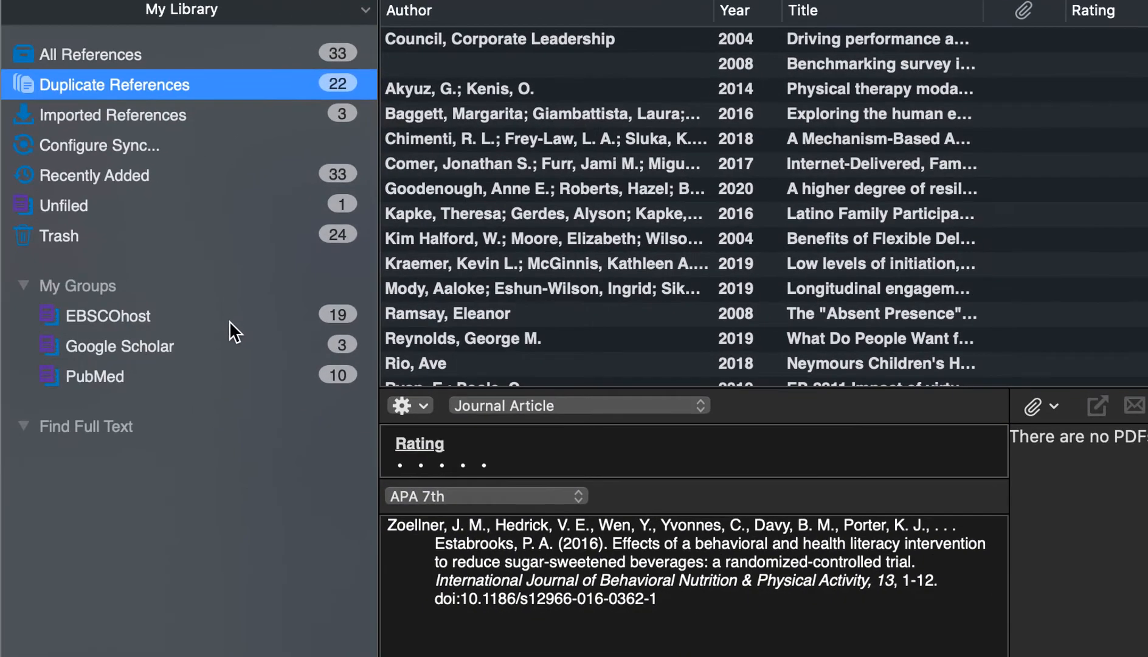
Step: Select all references in the EBSCOhost group and bring up the References menu for Find Duplicates
{"action": "left_click", "coordinate": [109, 315]}
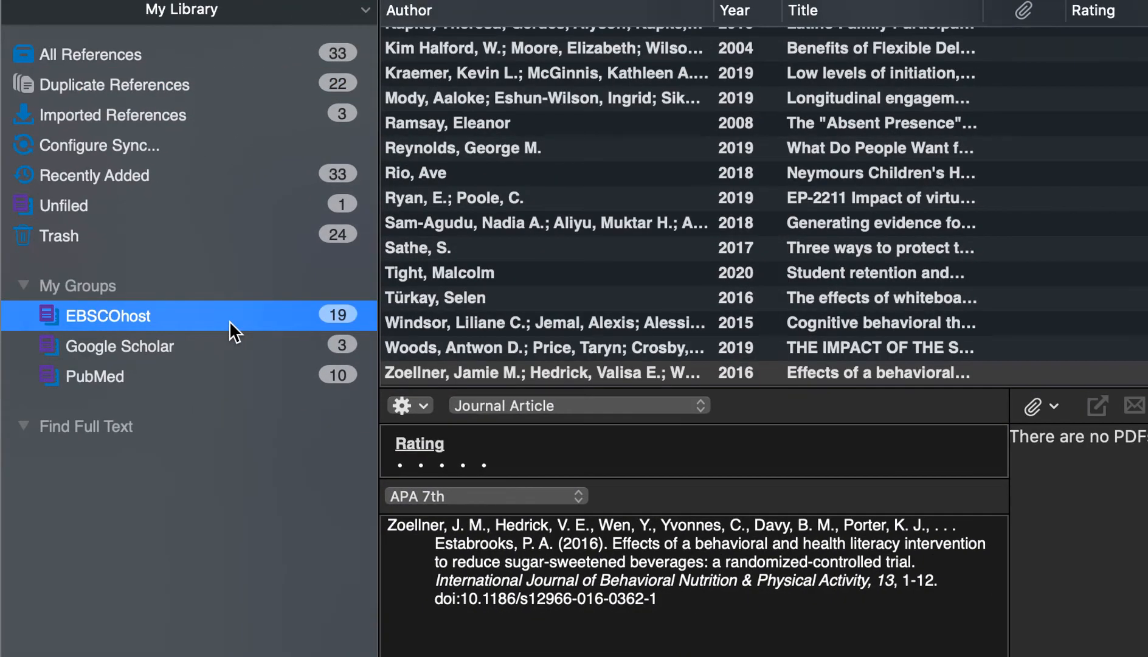
{"action": "left_click", "coordinate": [545, 222]}
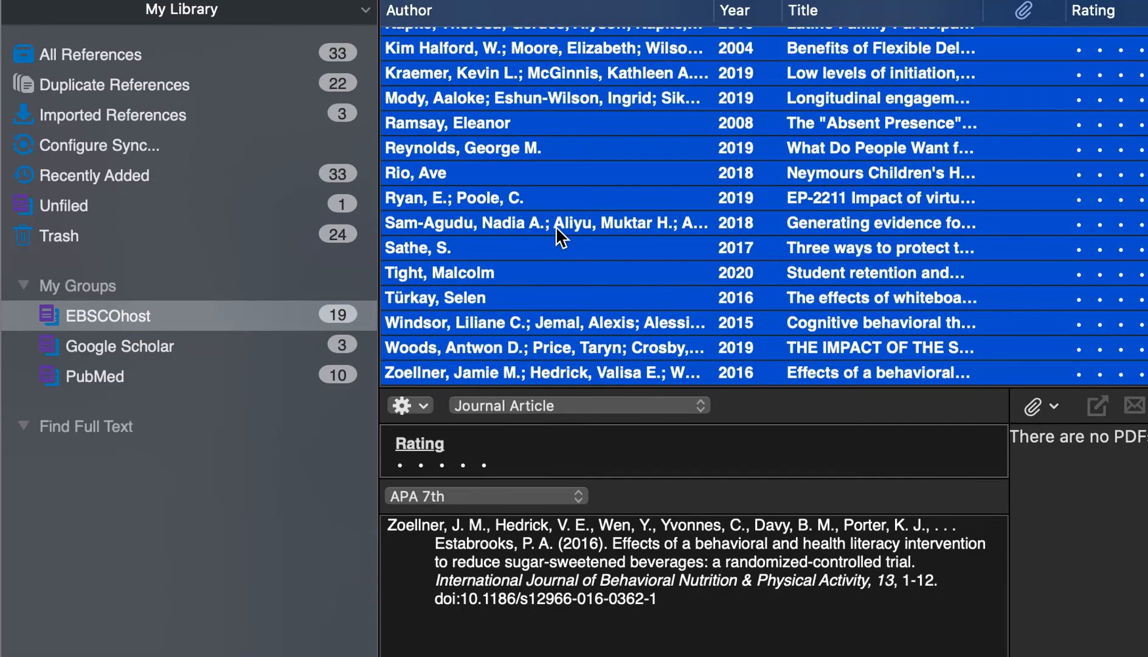
{"action": "left_click", "coordinate": [287, 36]}
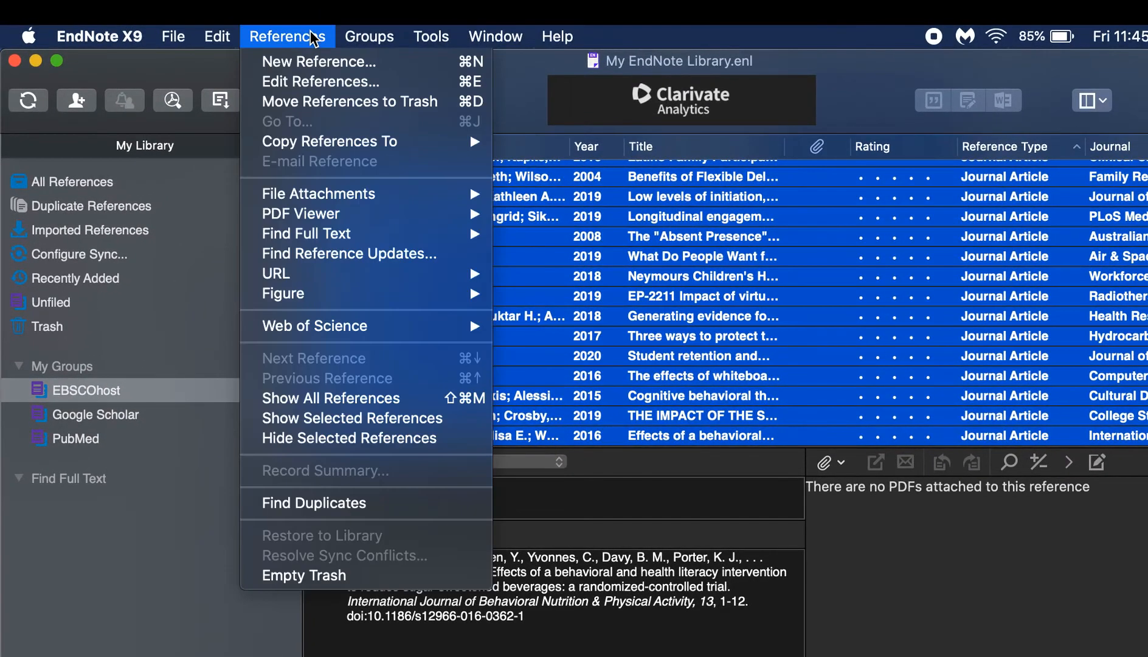
{"action": "mouse_move", "coordinate": [443, 509]}
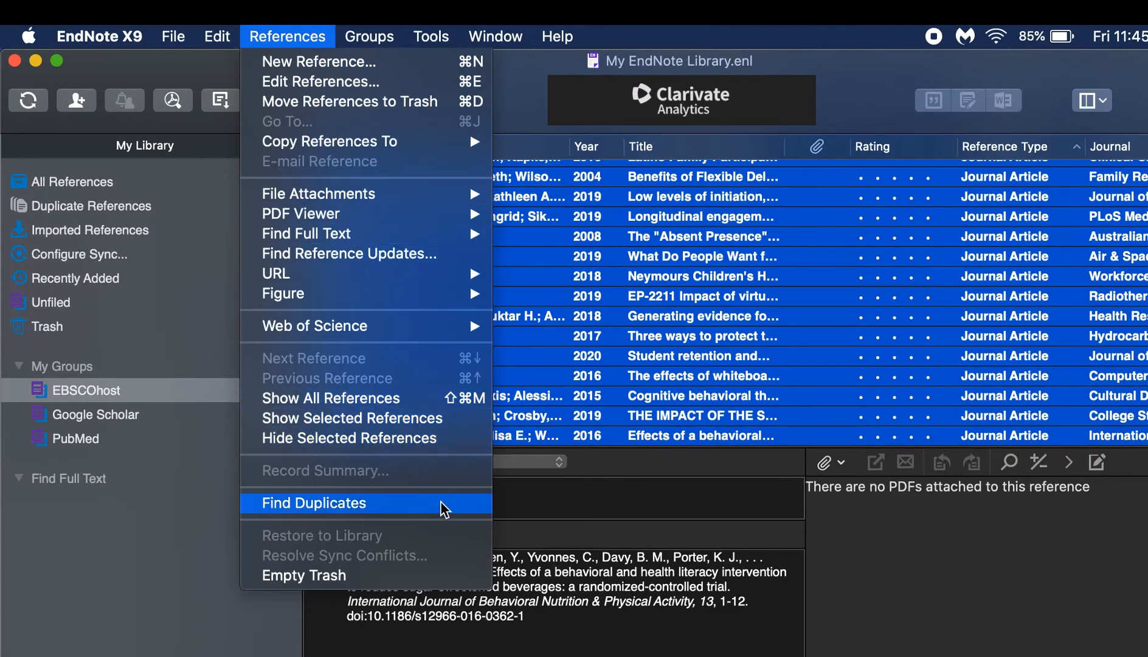
{"action": "mouse_move", "coordinate": [638, 457]}
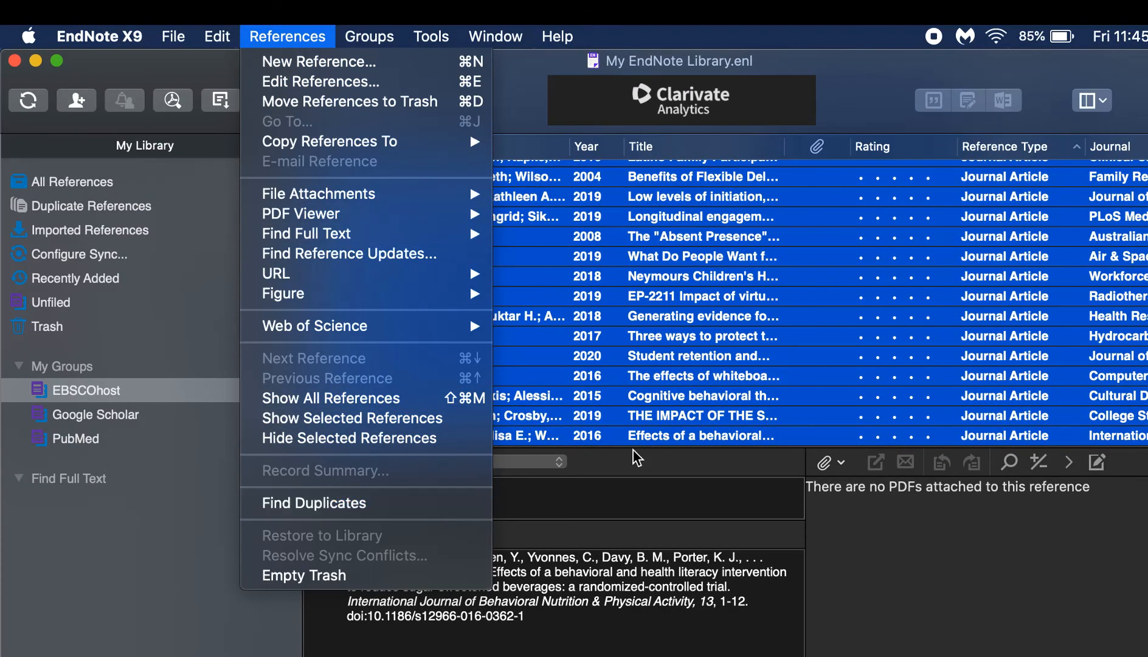